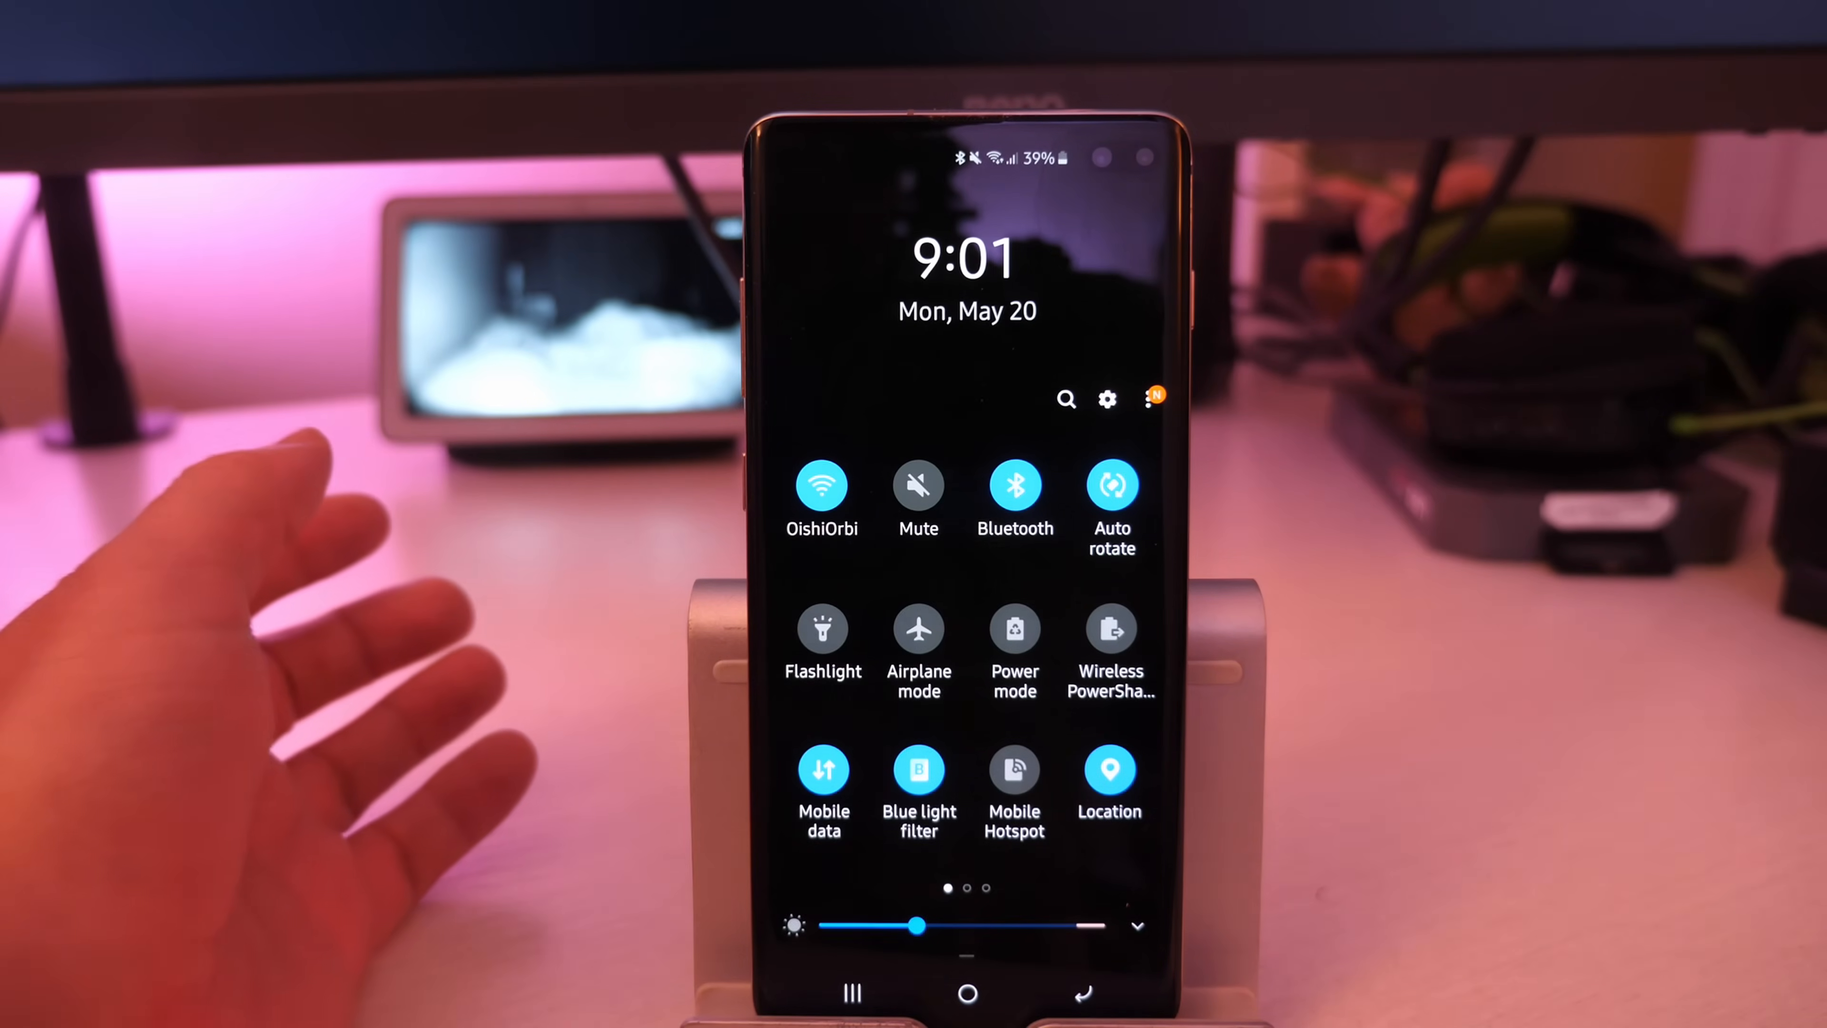
Go from quick settings into Settings and reach the Accounts and backup page.
left_click(1106, 398)
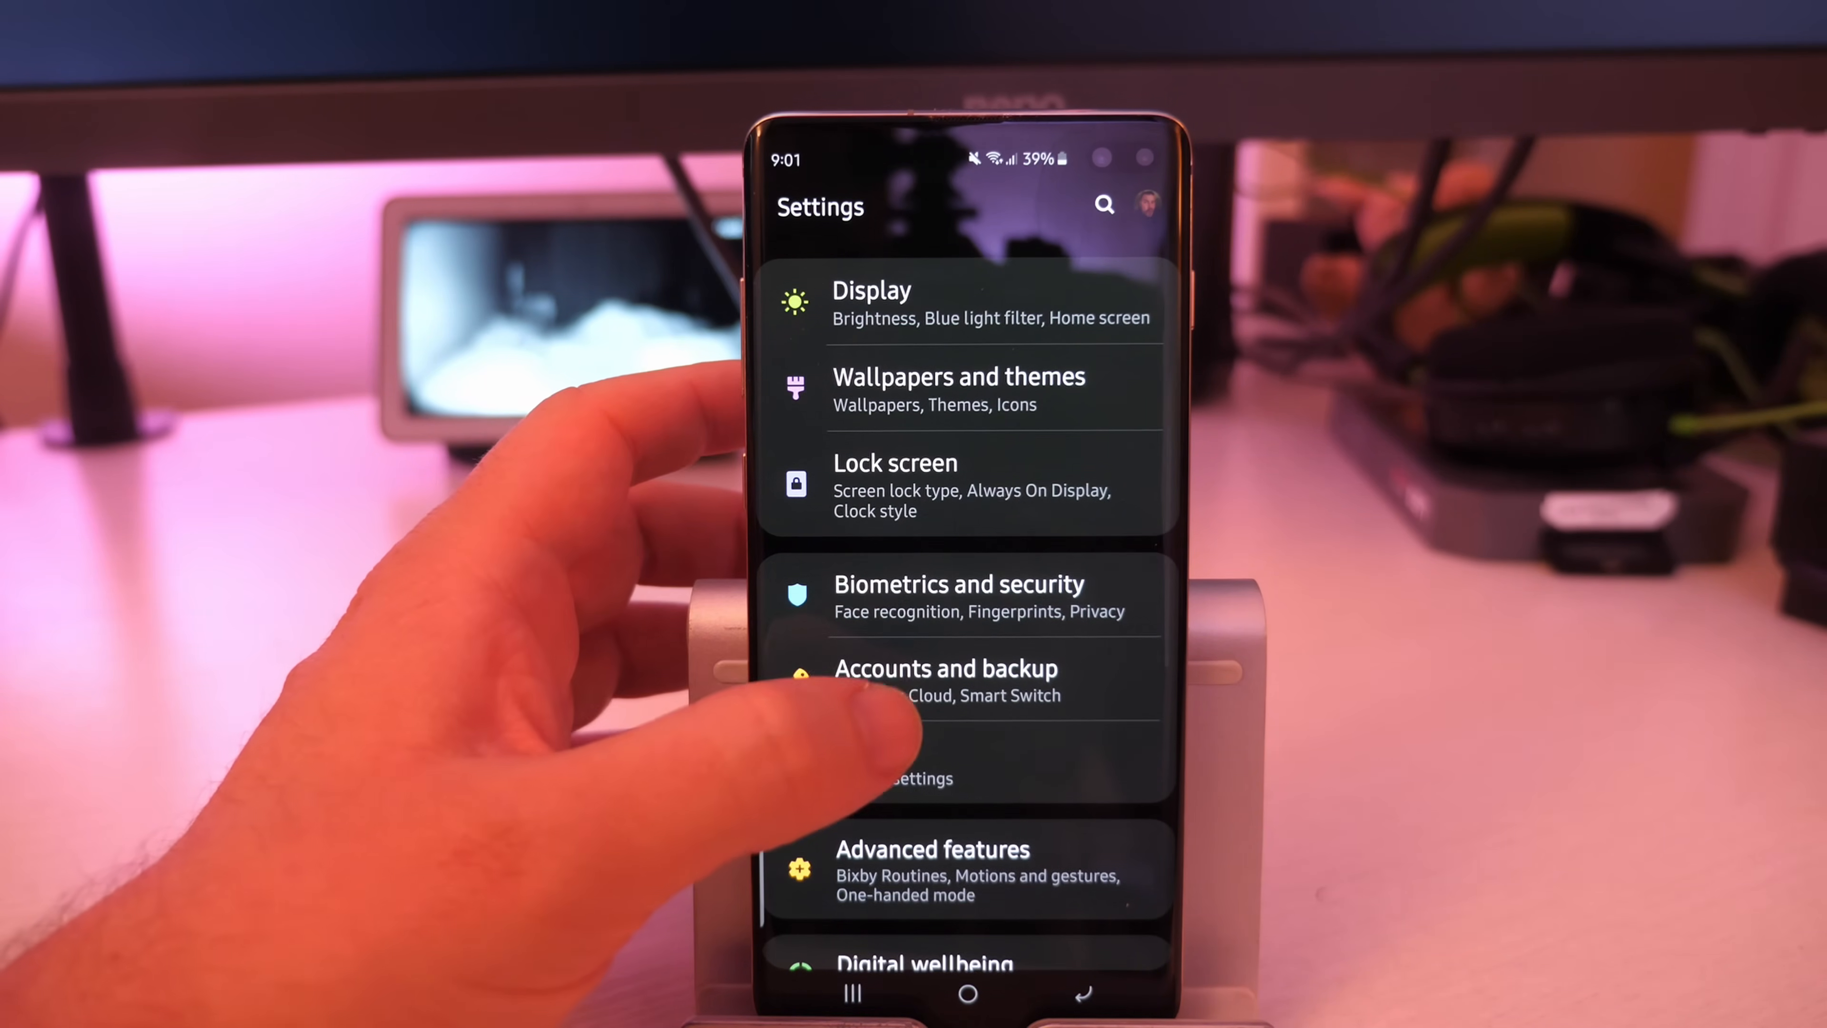
left_click(946, 681)
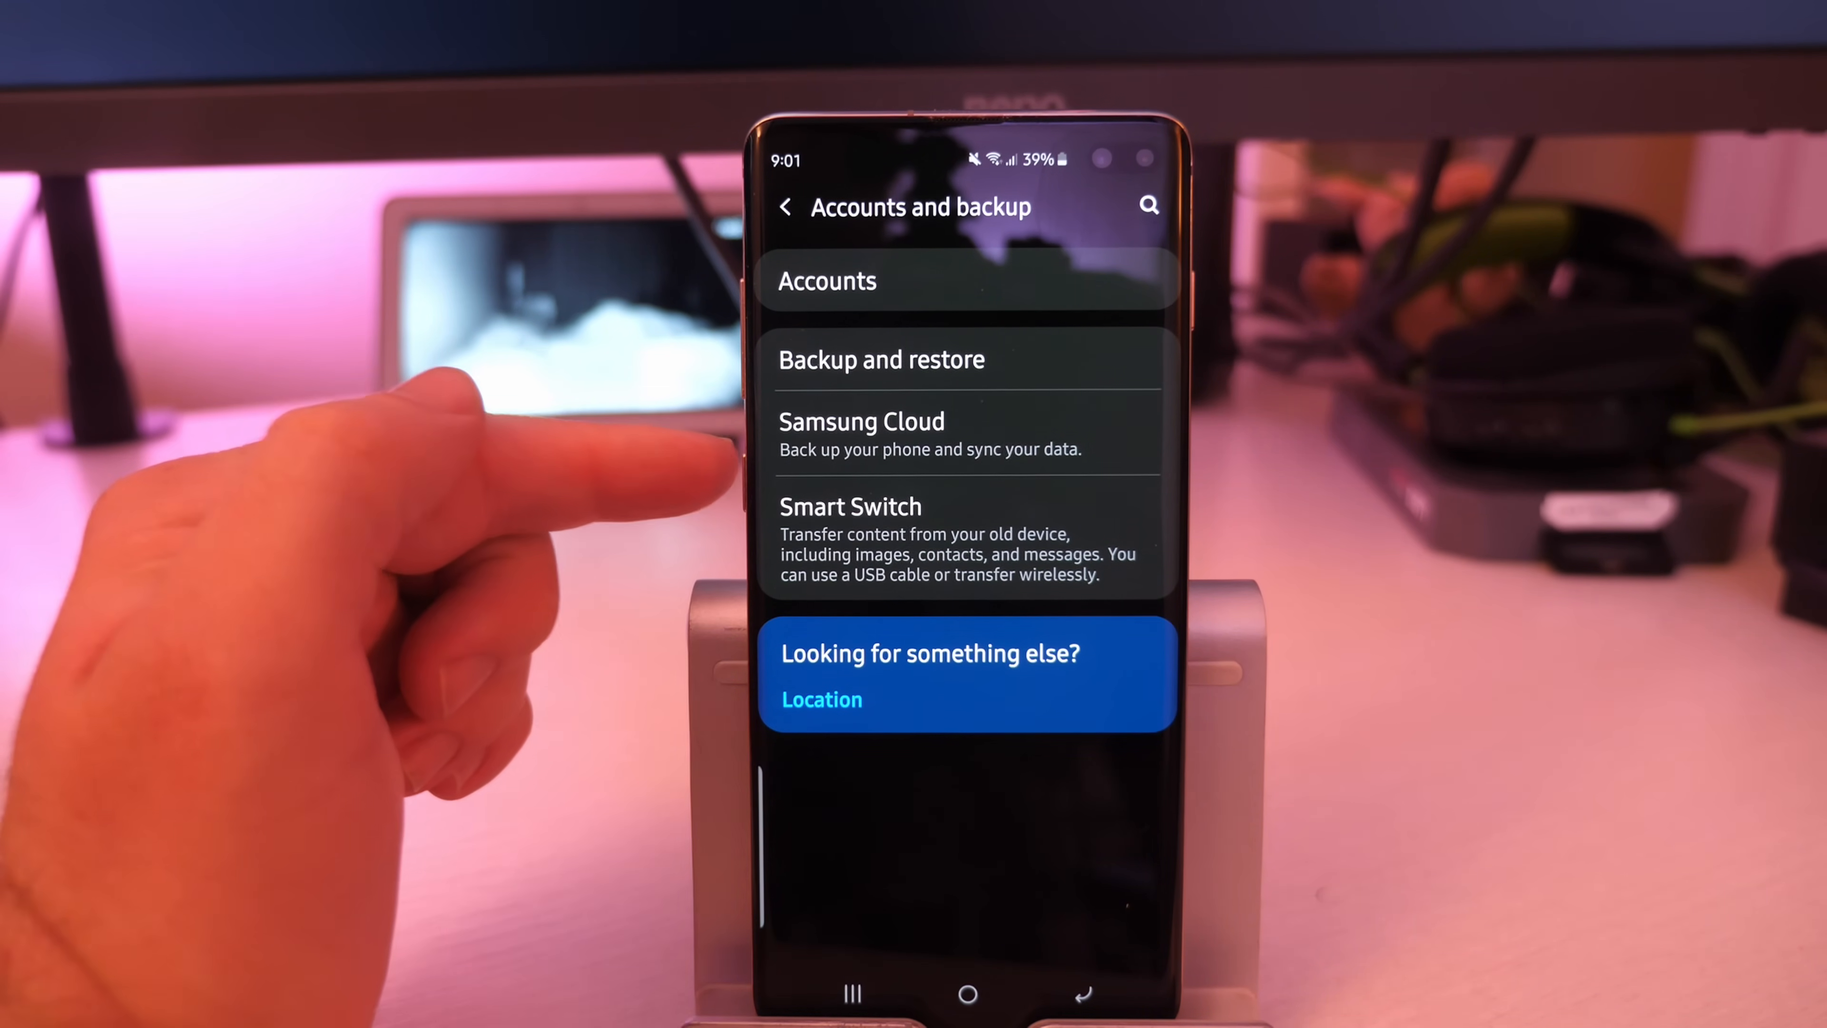
Enter Samsung Cloud and review storage usage, 12.6% of the 15 GB basic plan.
left_click(955, 434)
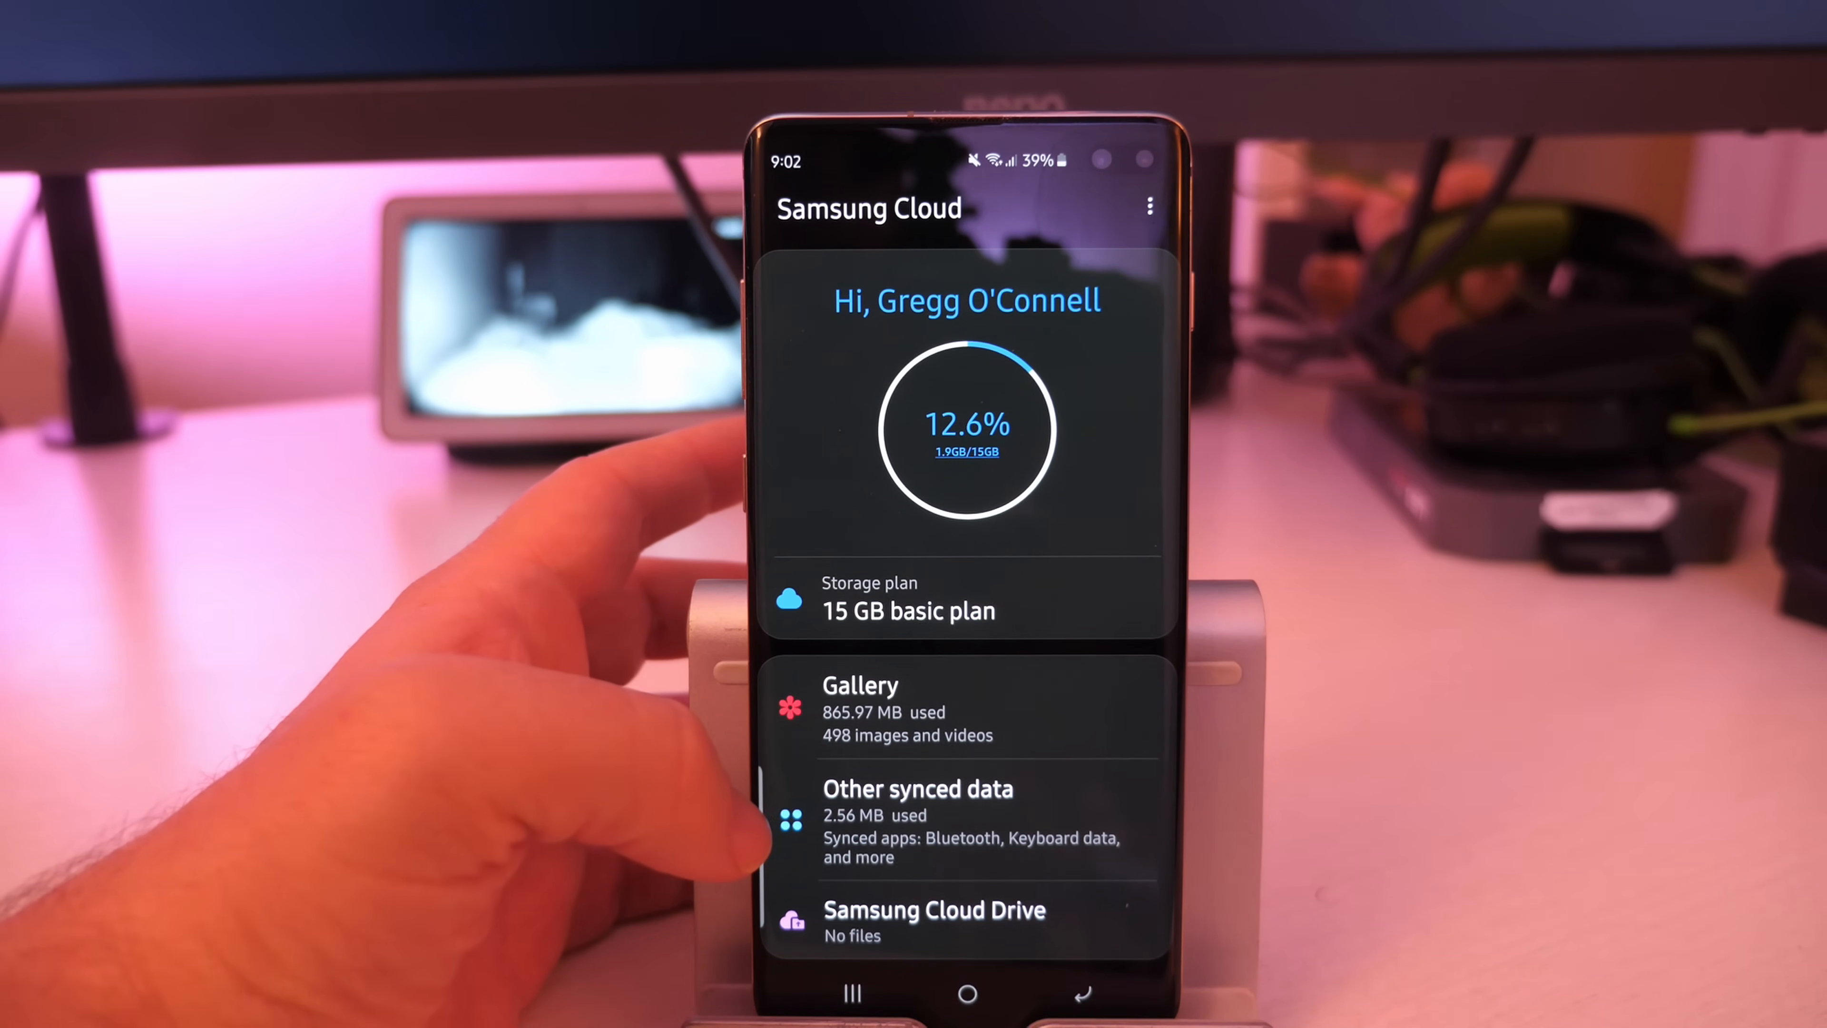
scroll("down", 3)
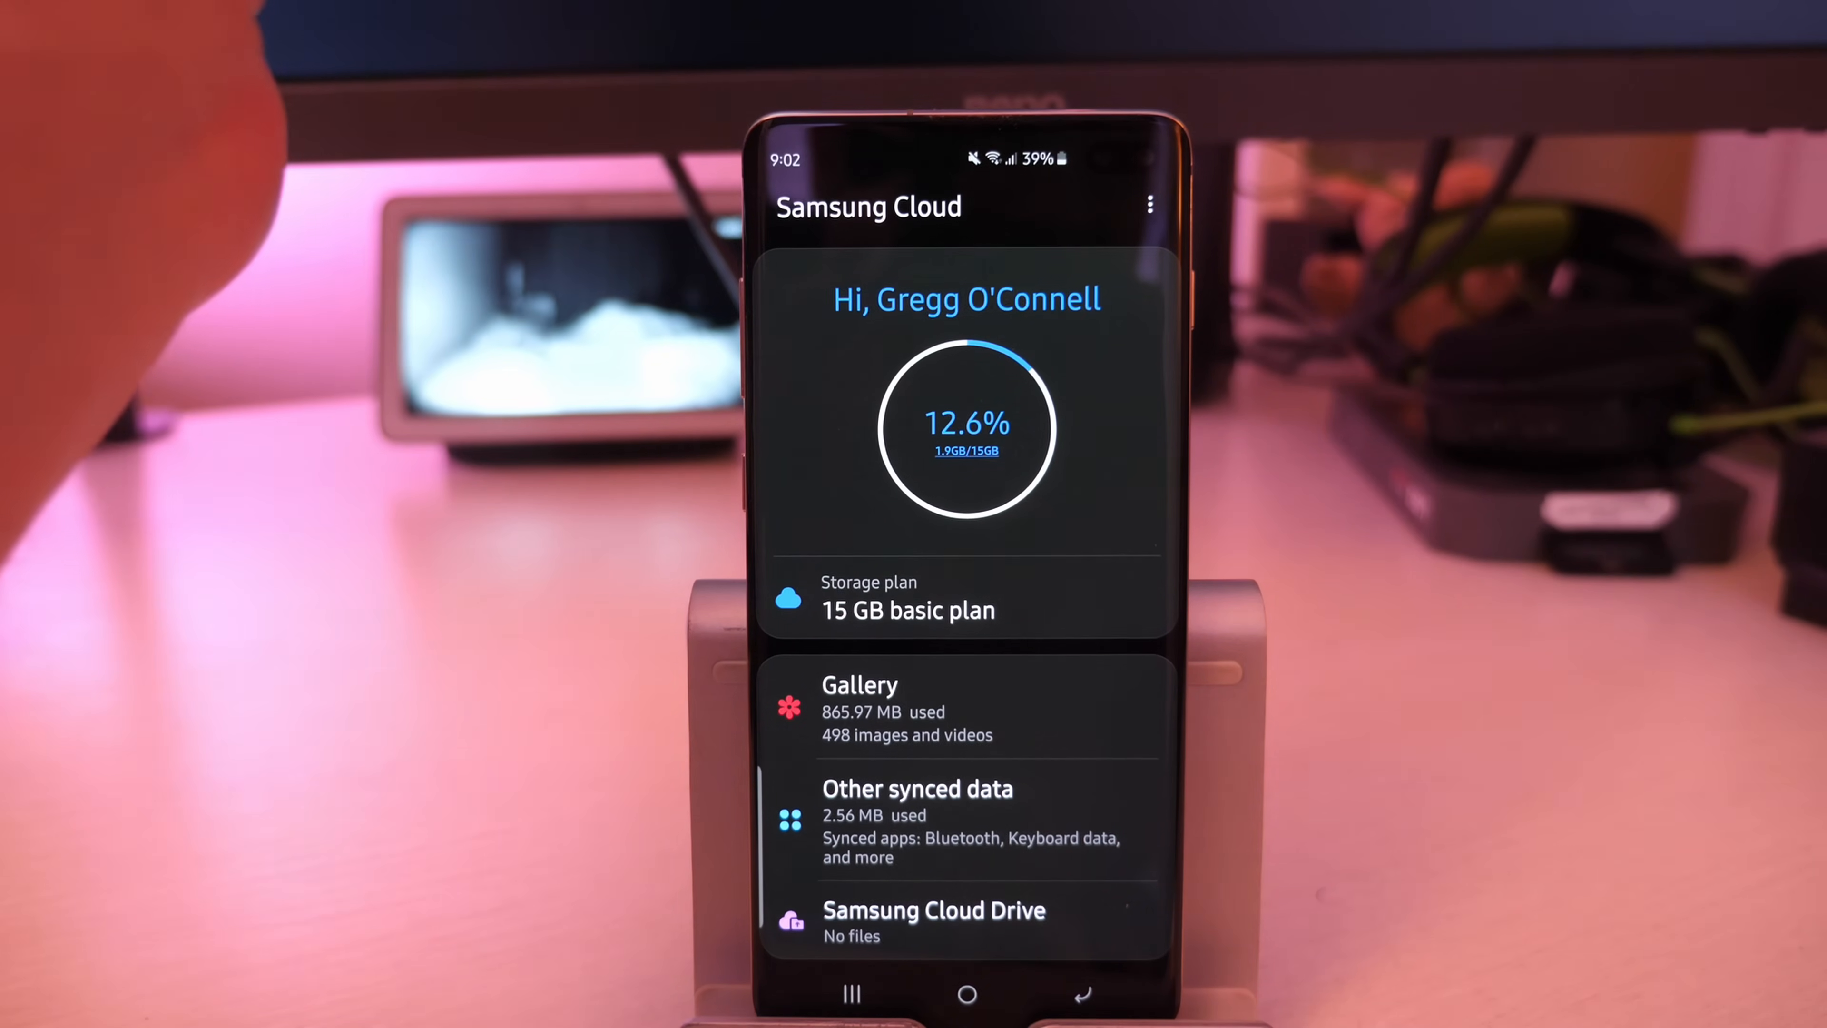
Reach Samsung Cloud settings via the three-dot menu to list signed-in devices.
left_click(1149, 207)
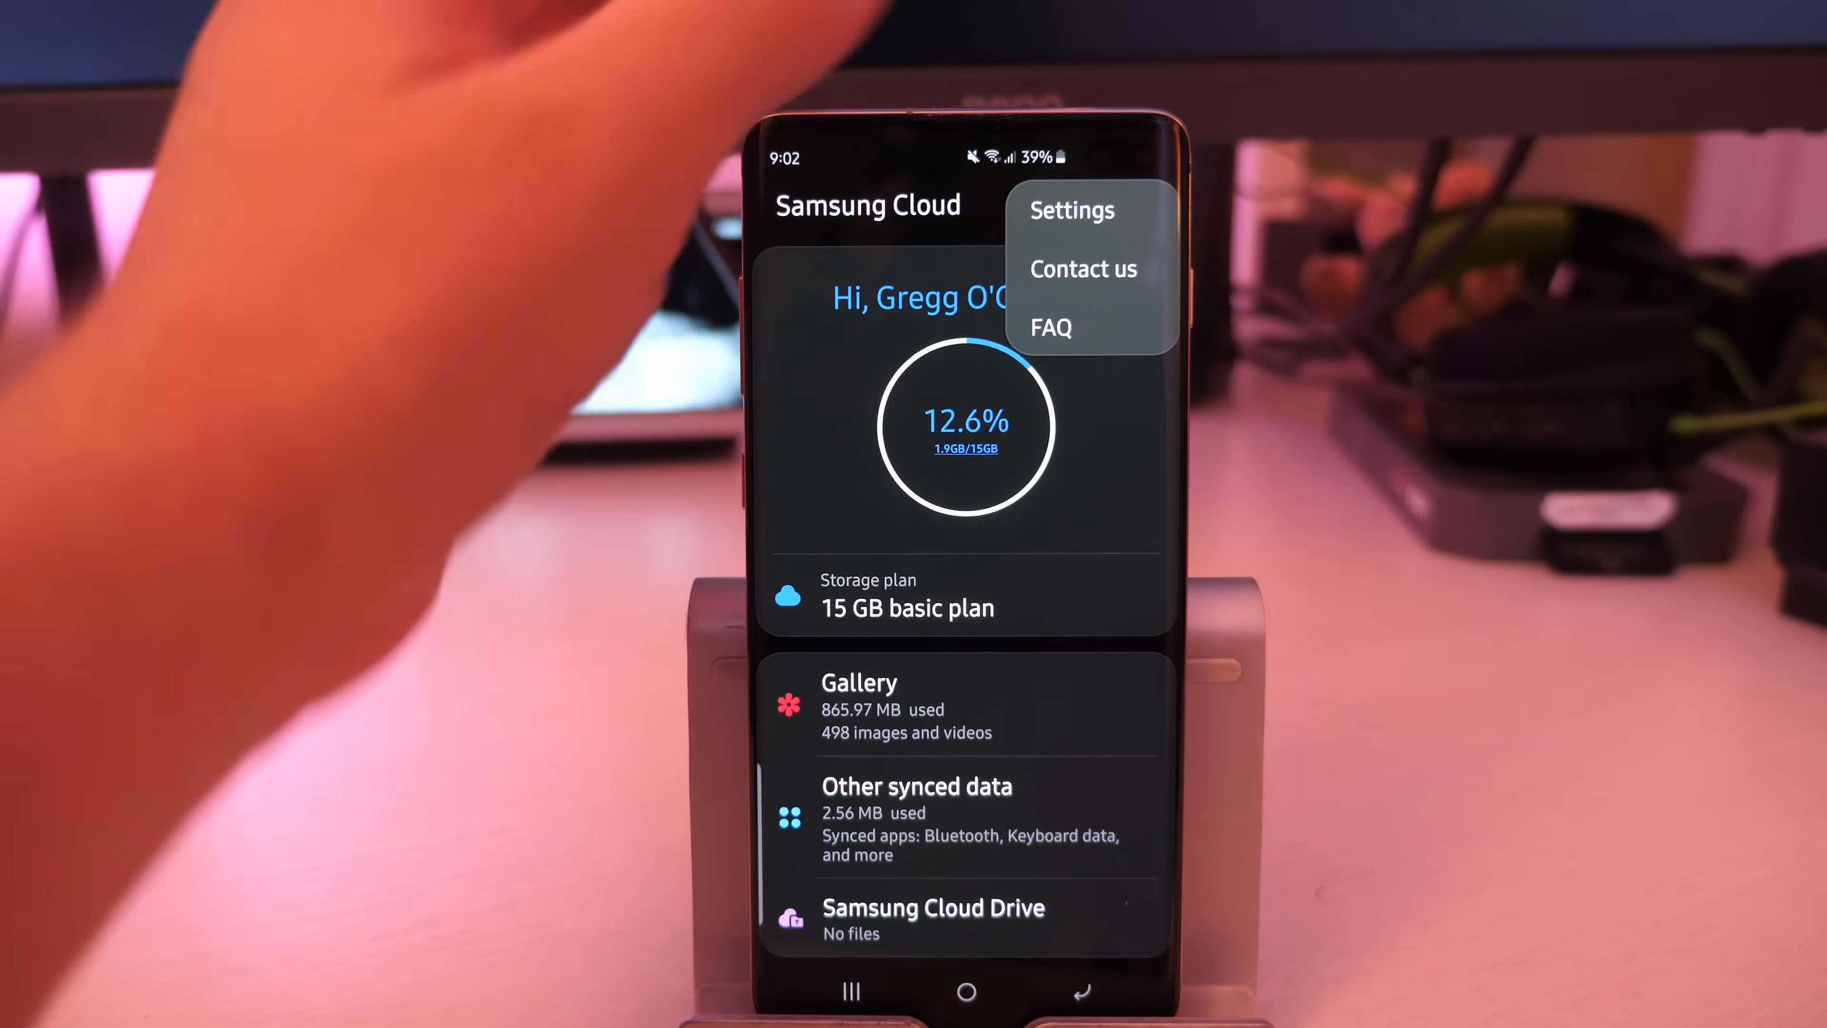
left_click(1070, 209)
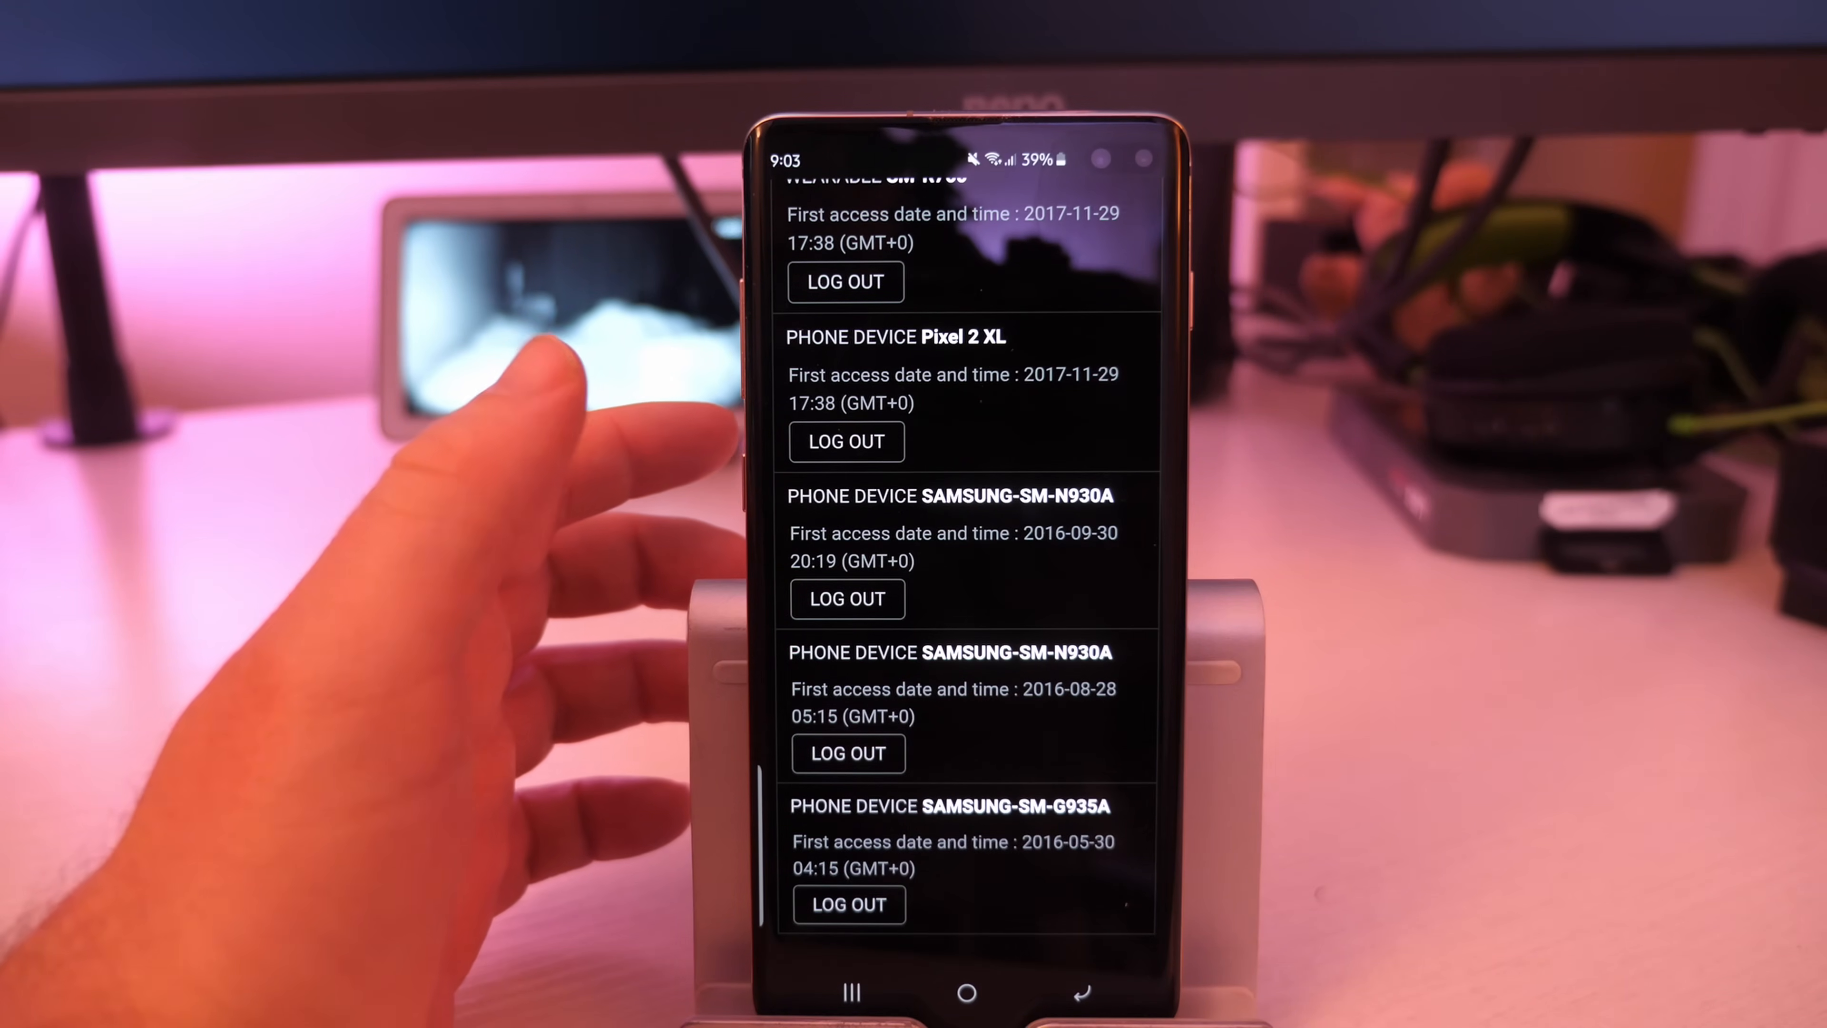
Log the Pixel 2 XL out of the Samsung account and confirm in the Notification dialog.
scroll("down", 3)
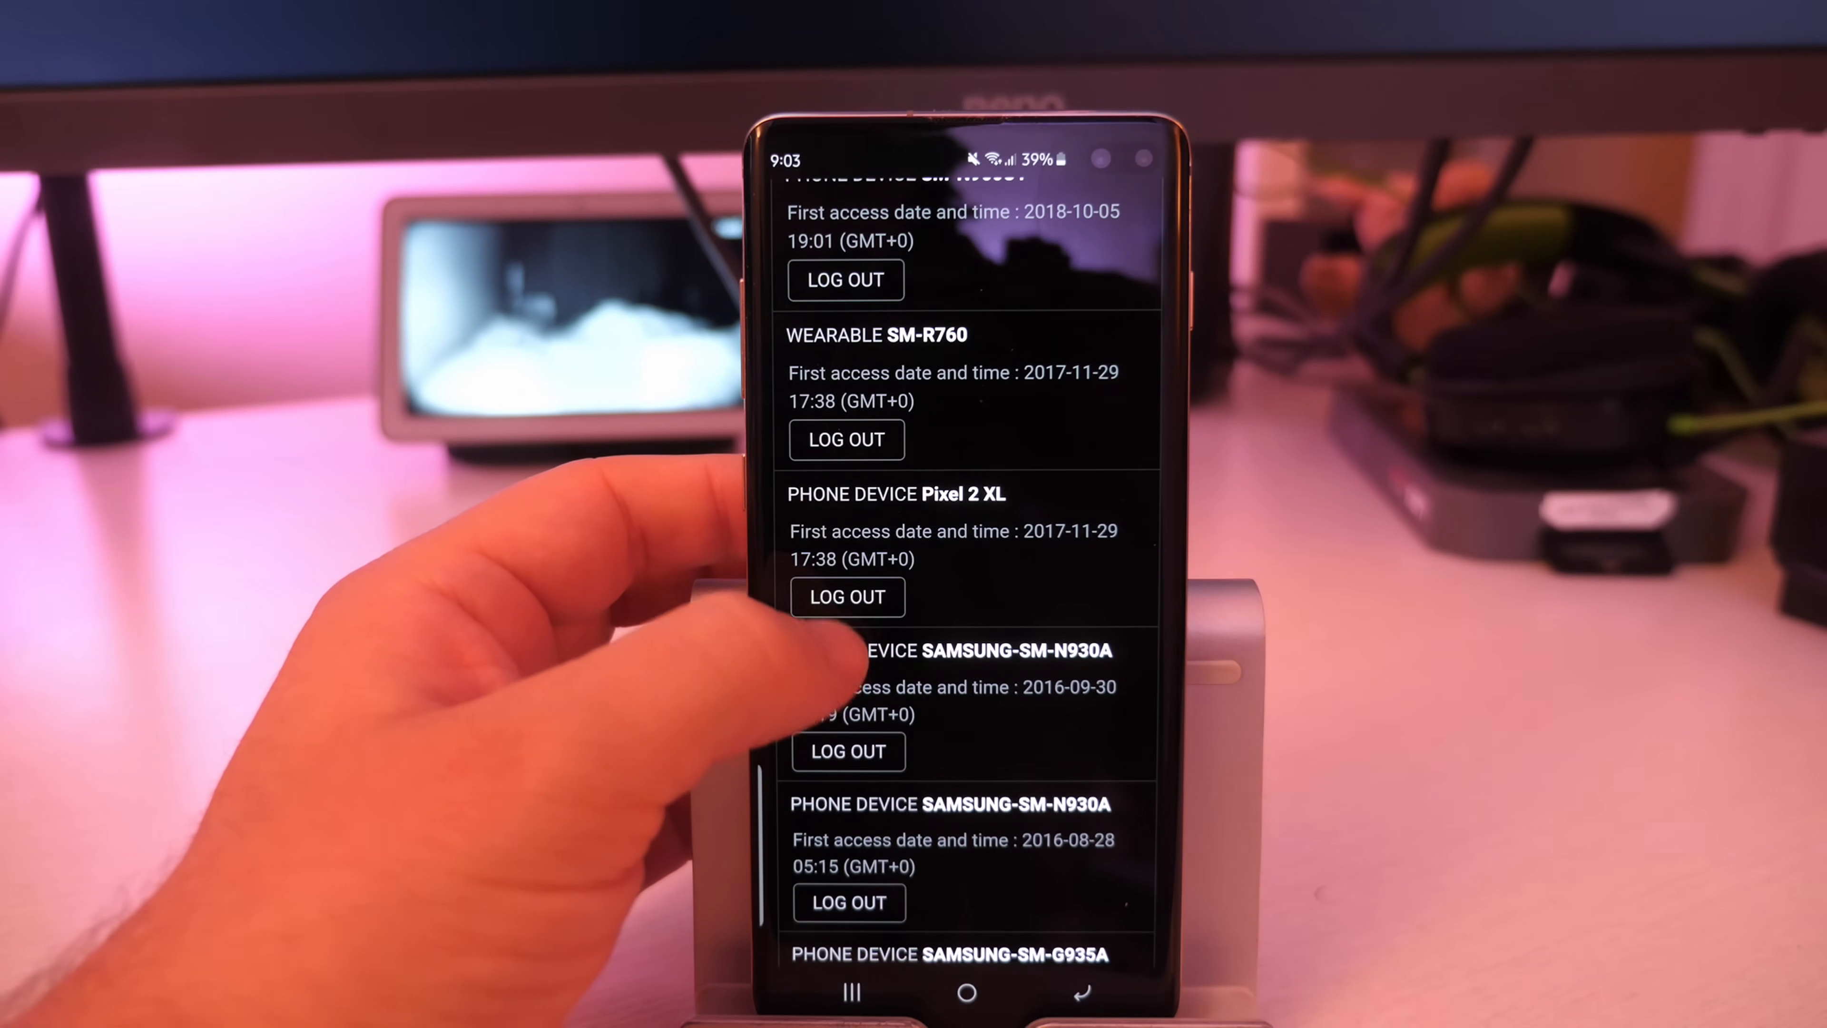
left_click(848, 752)
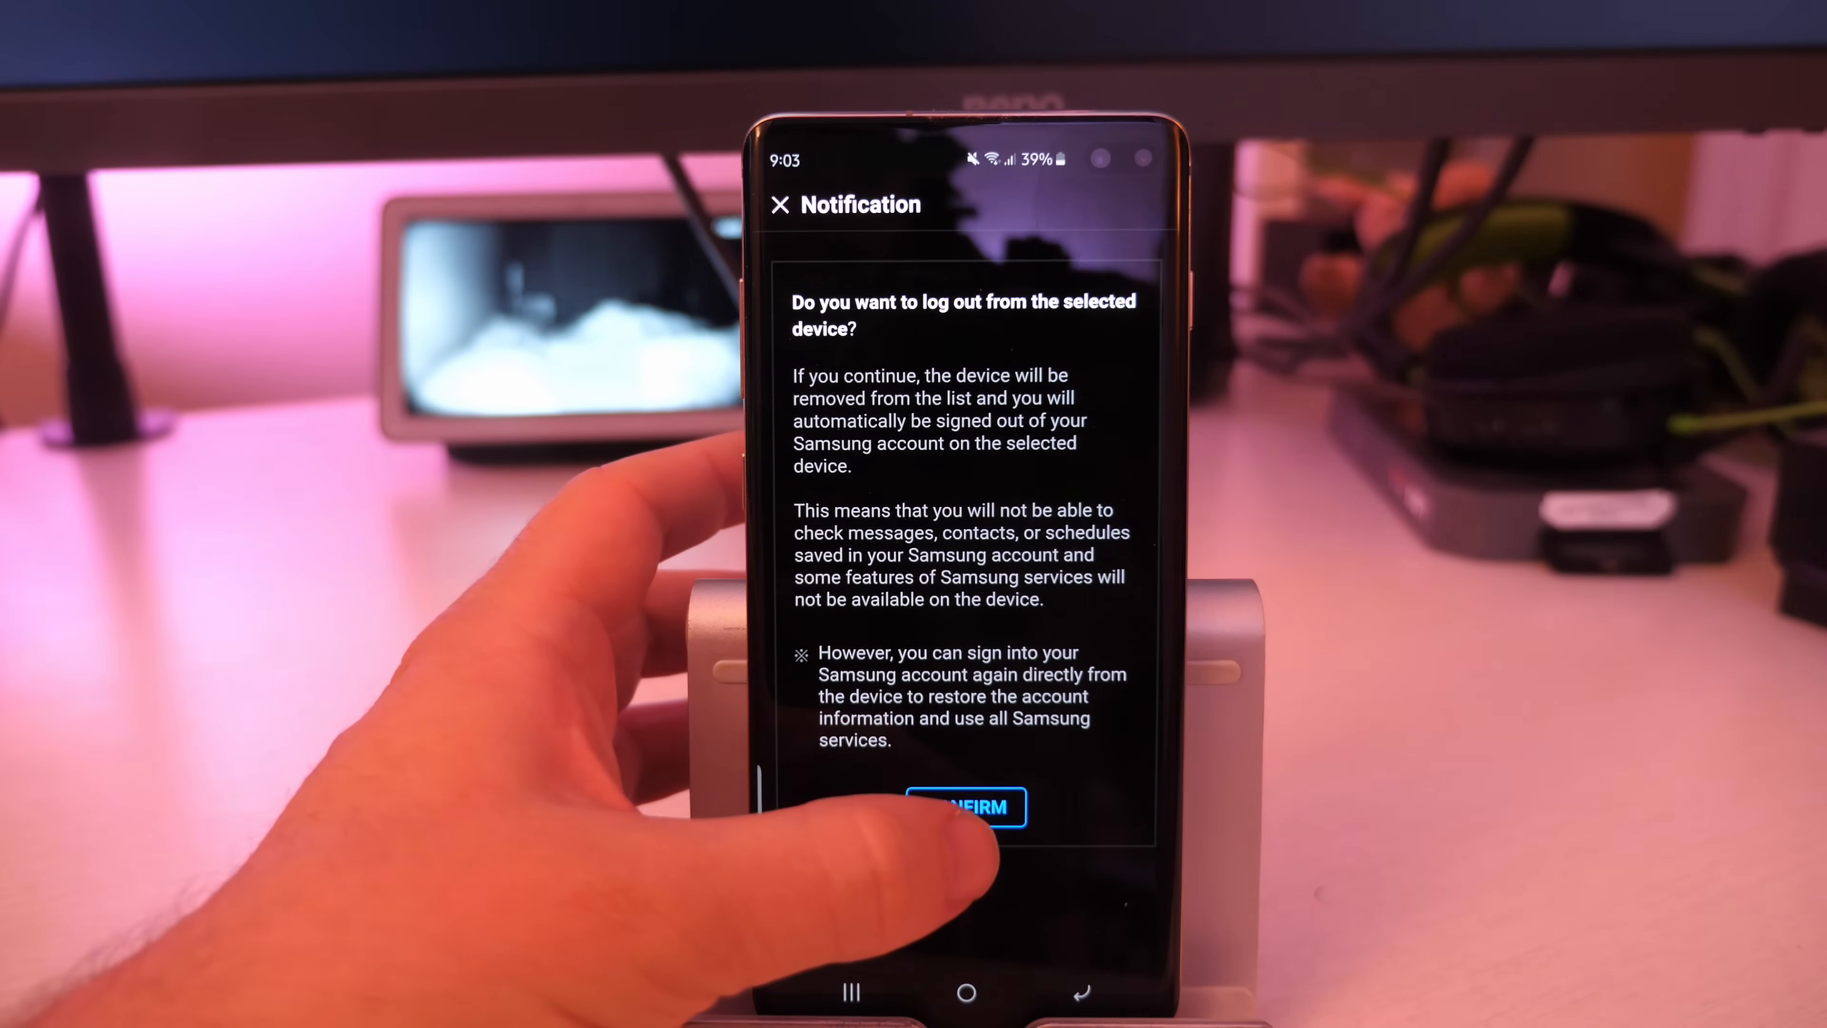
left_click(967, 806)
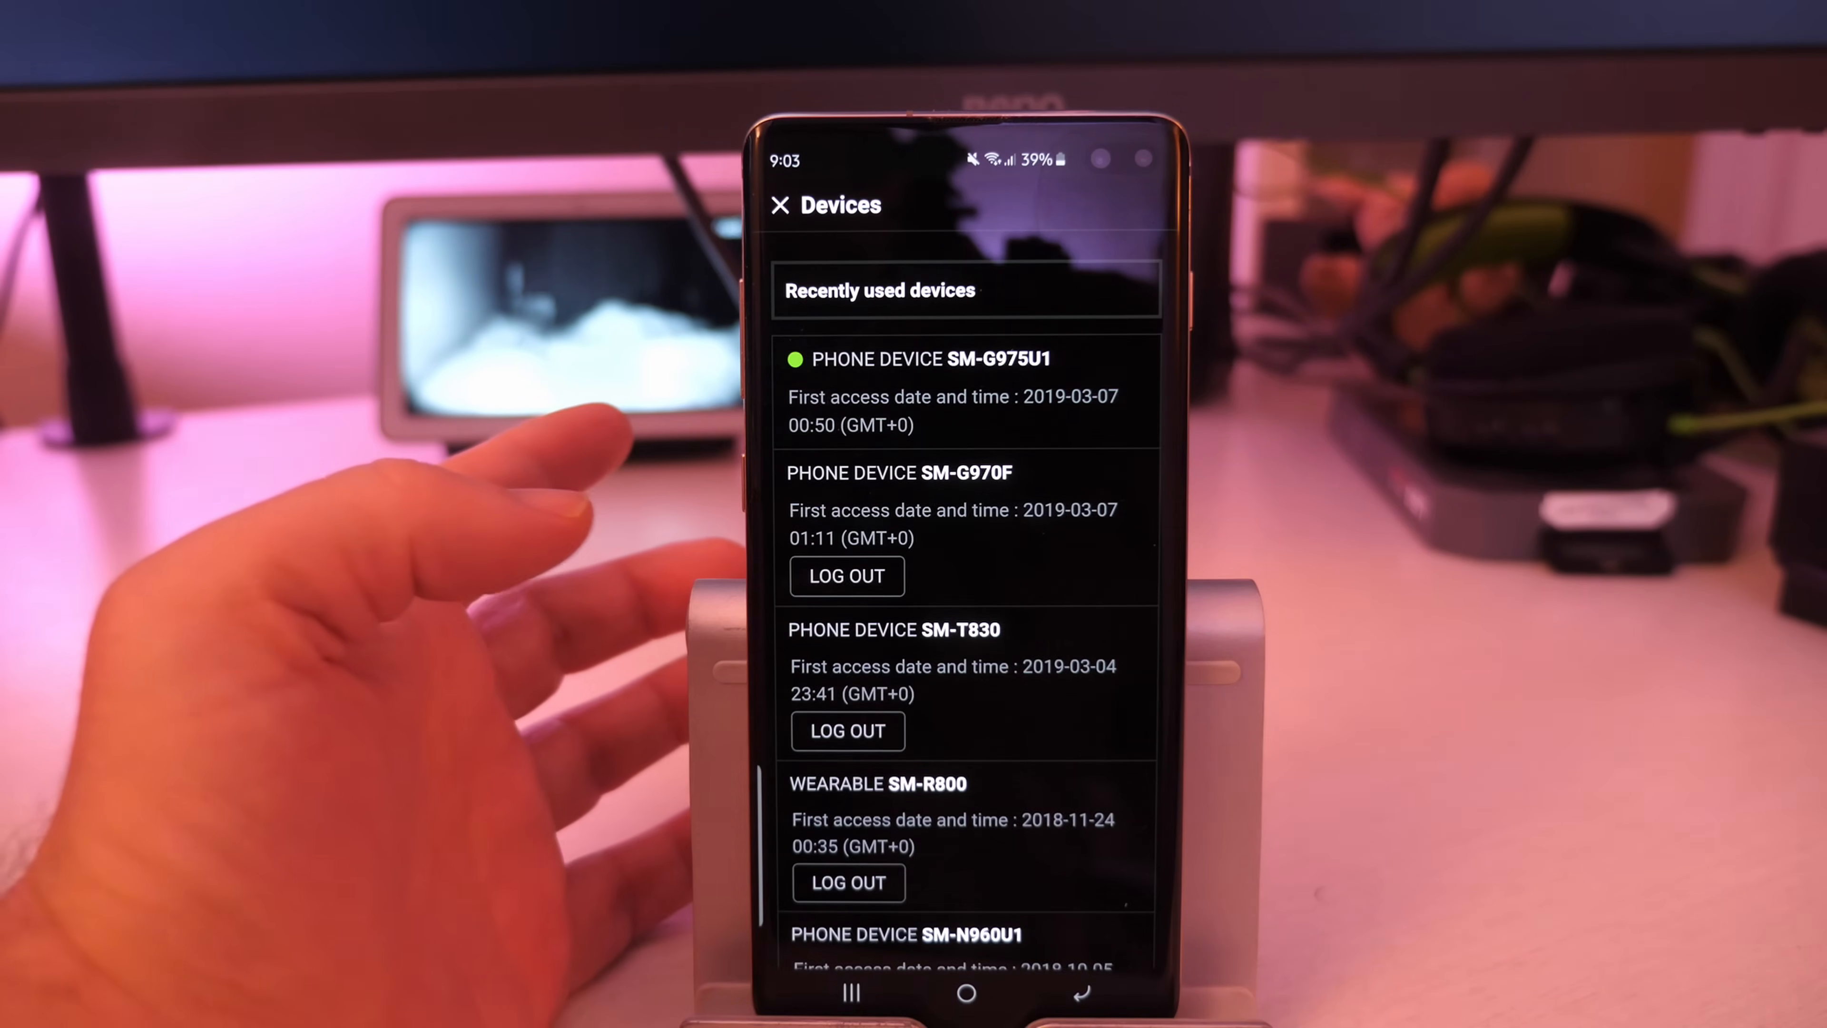
scroll("down", 3)
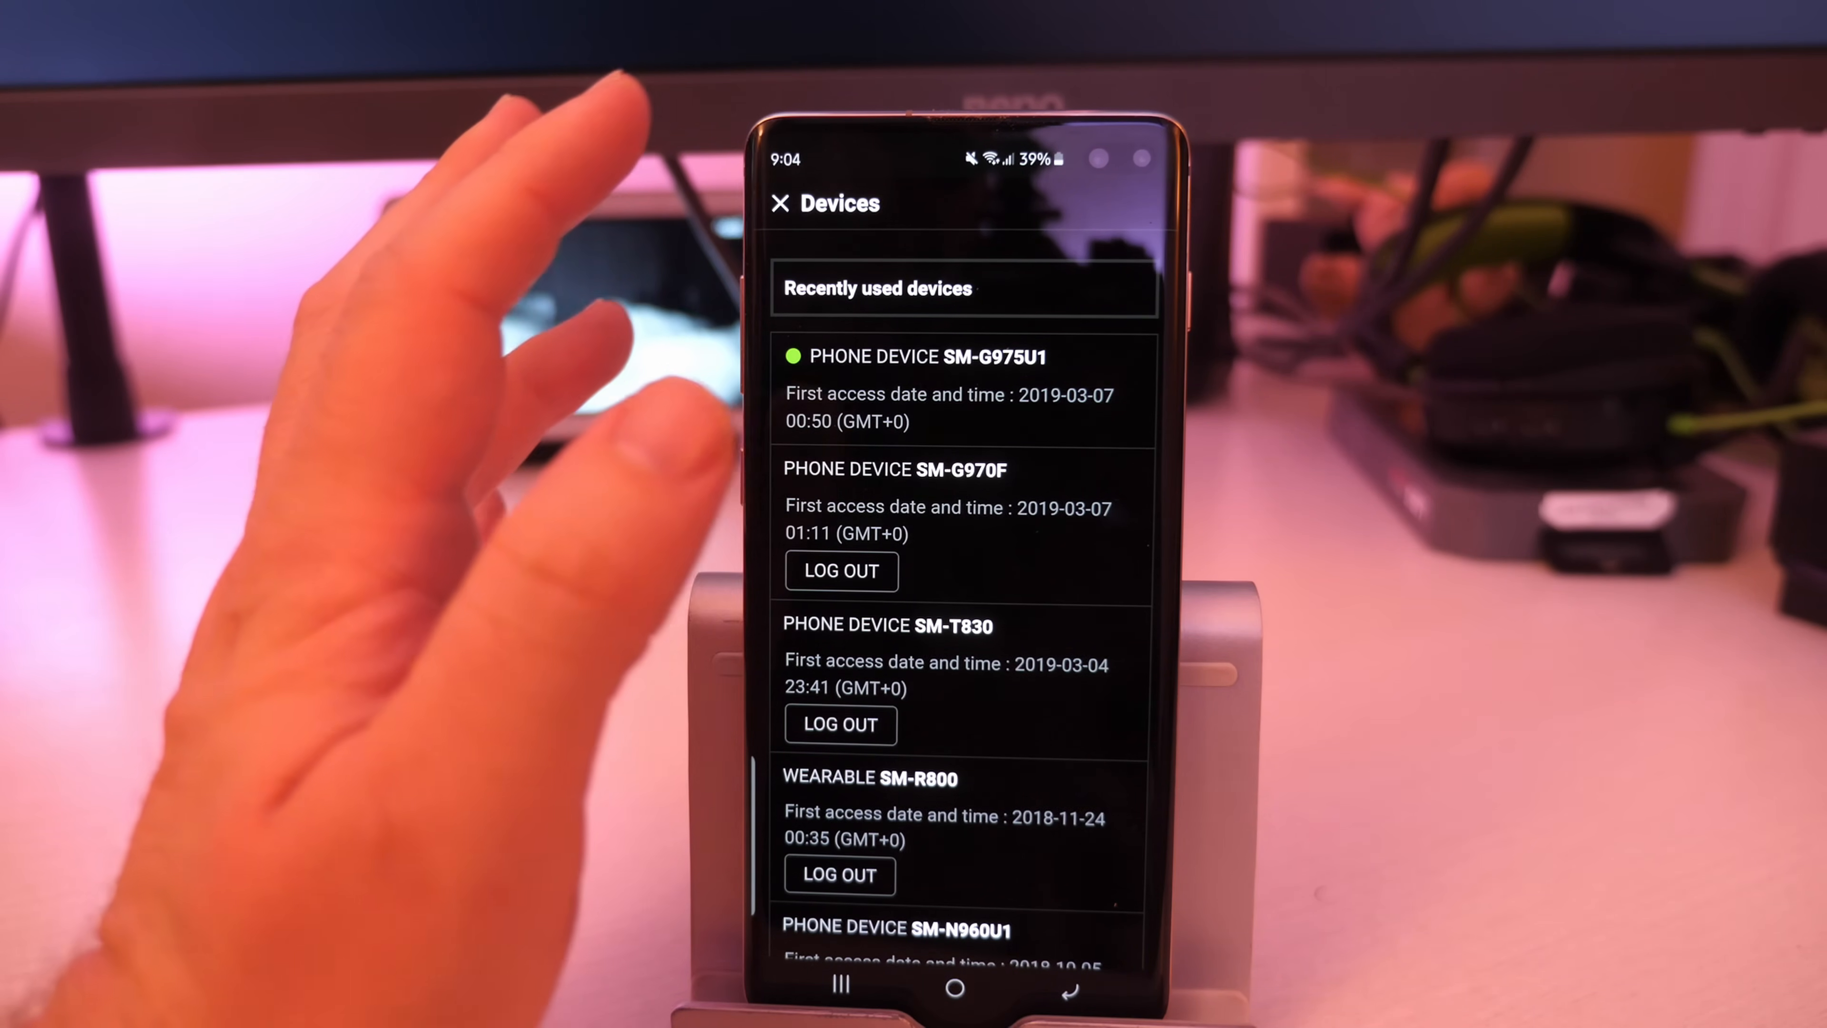
Confirm the device log-out, verify Pixel 2 XL is gone from Devices, and return home.
scroll("down", 3)
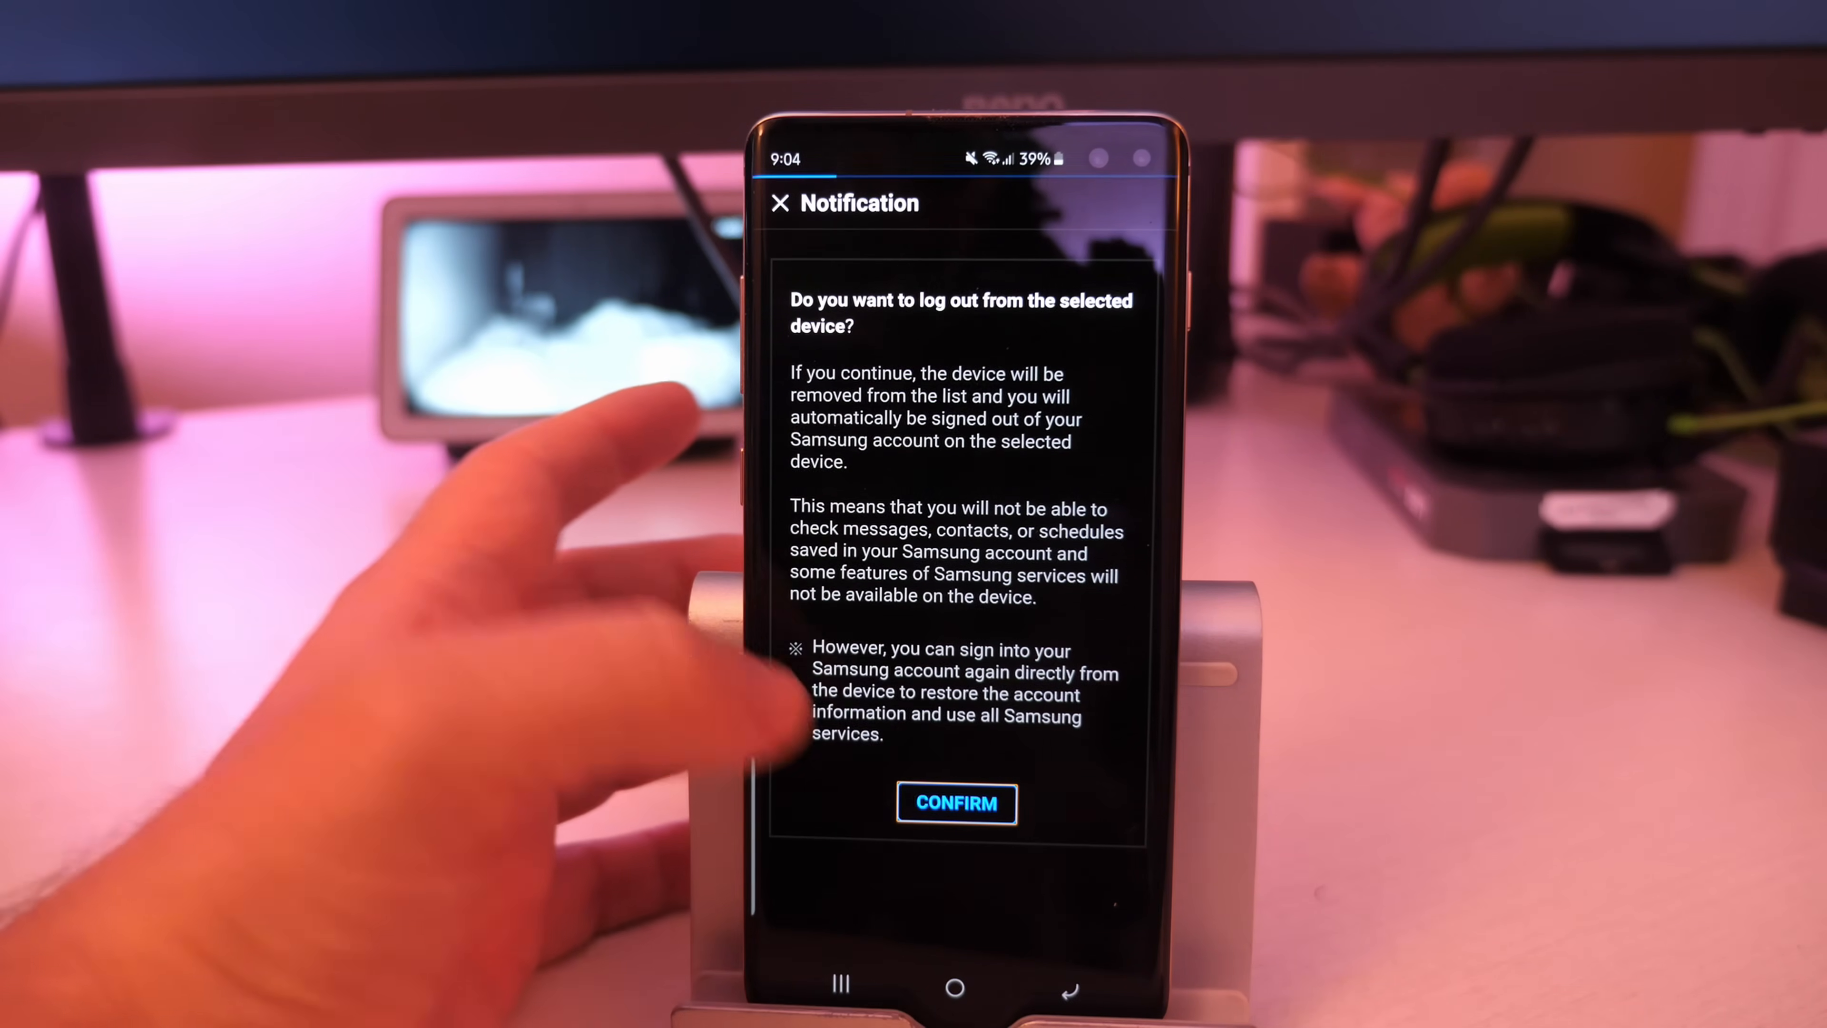
left_click(955, 803)
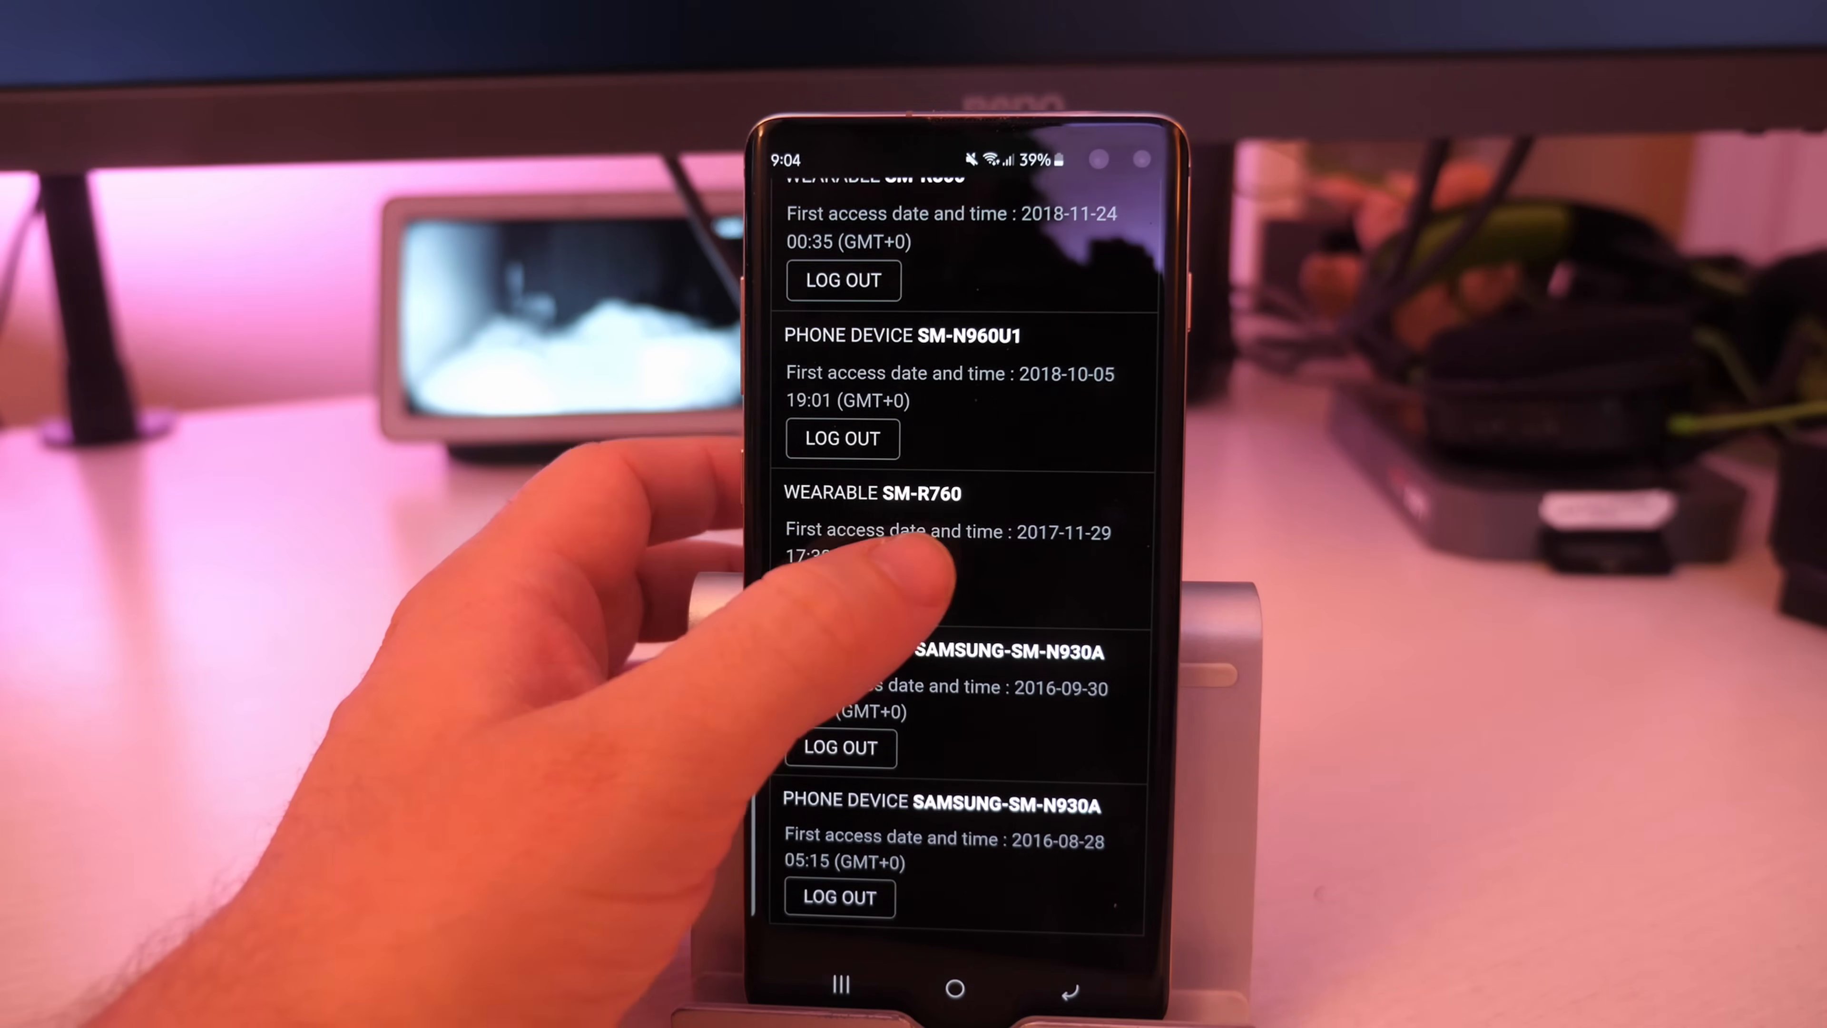
scroll("down", 3)
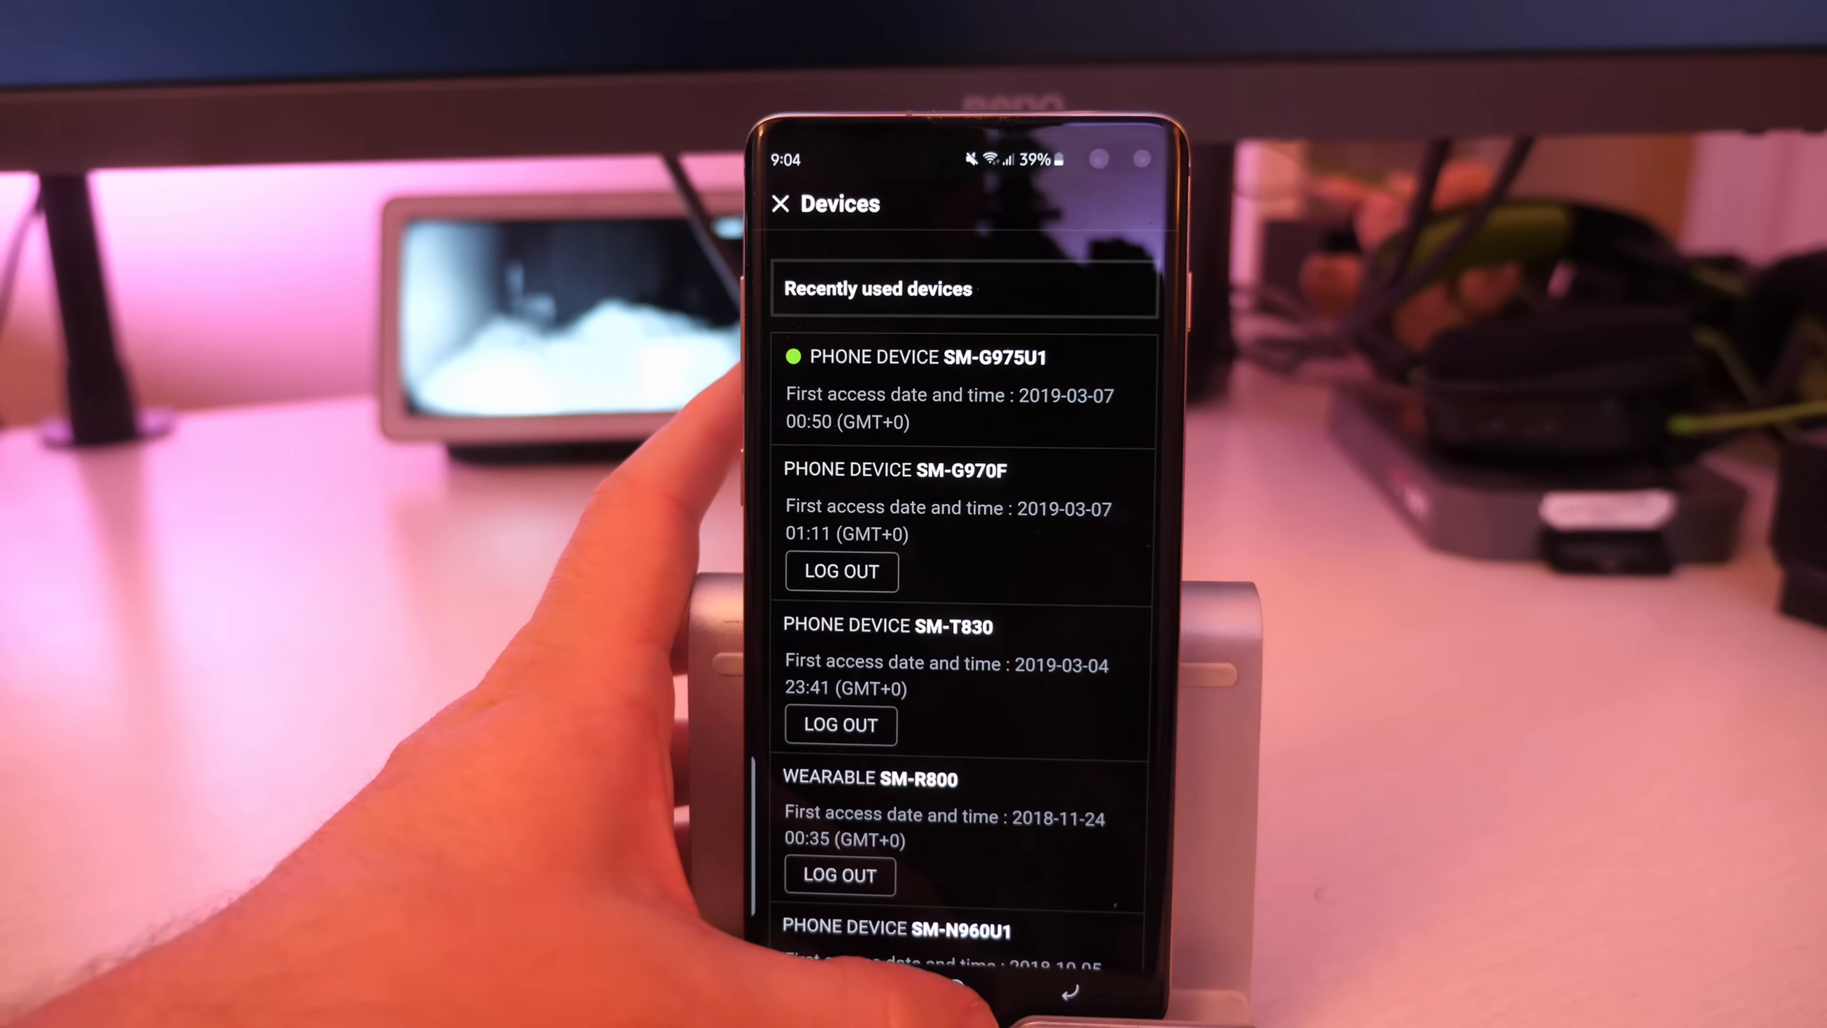
left_click(781, 204)
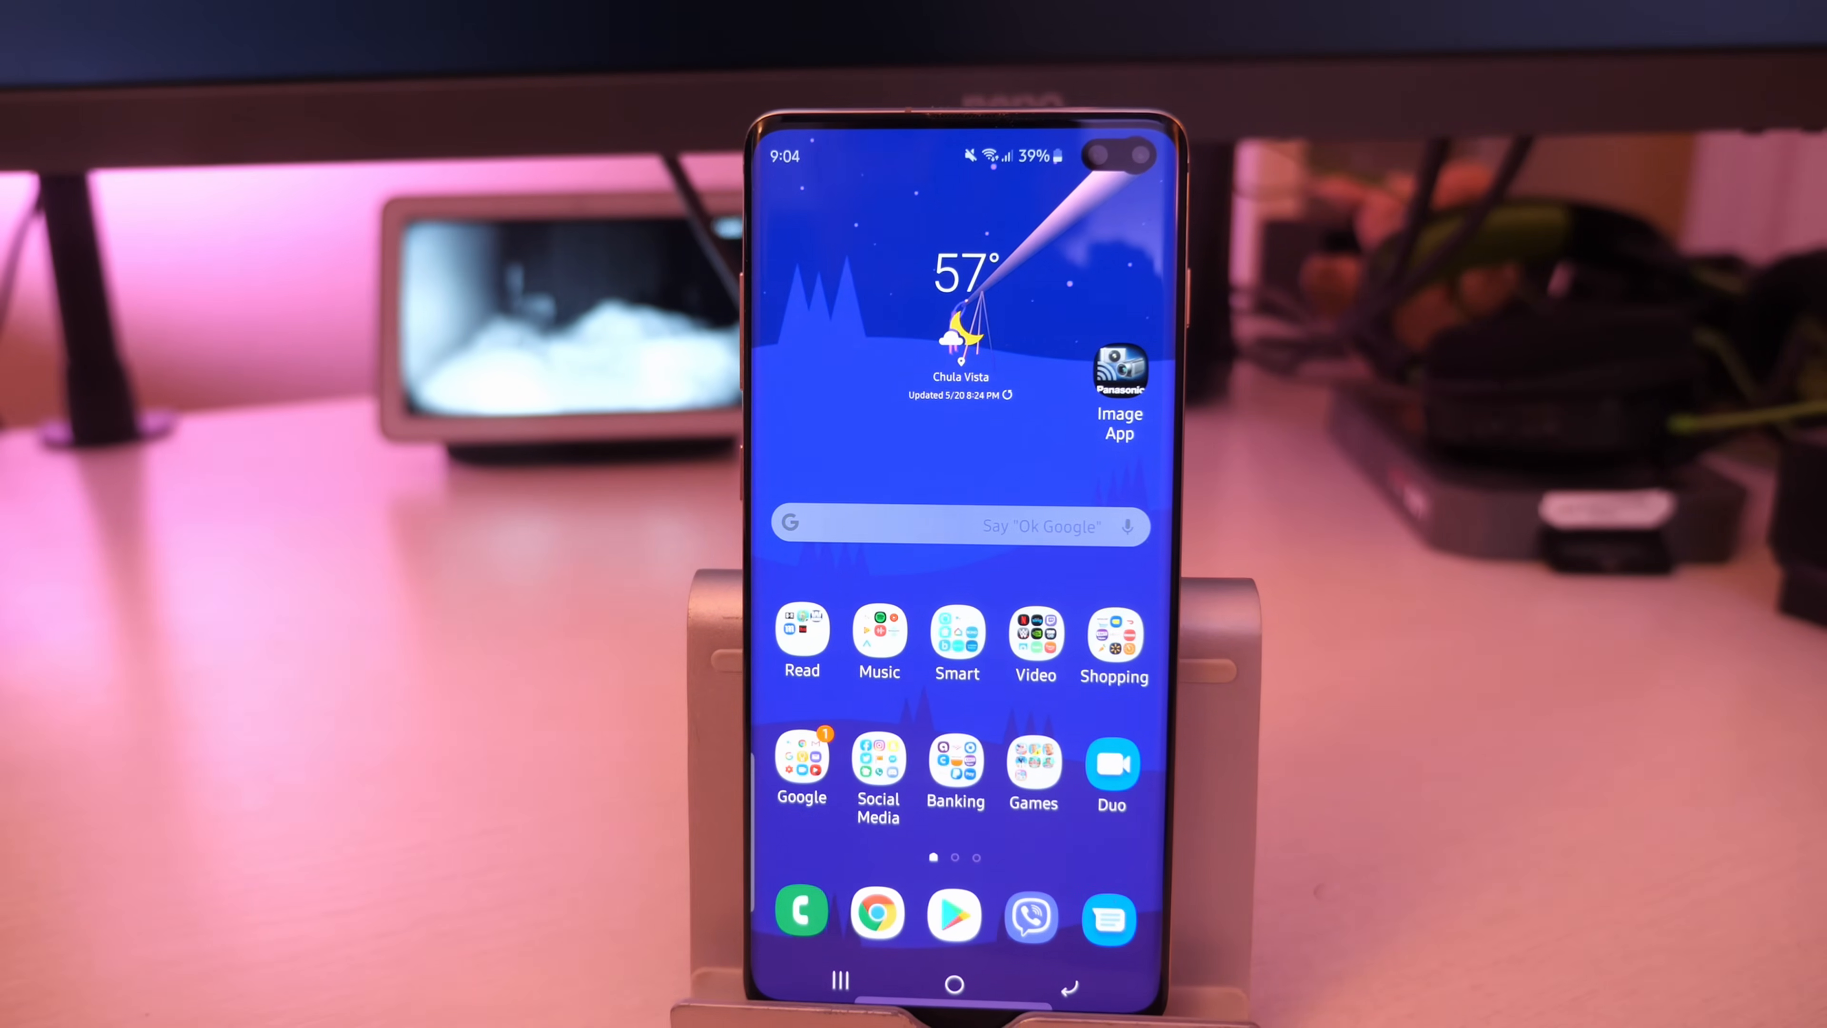